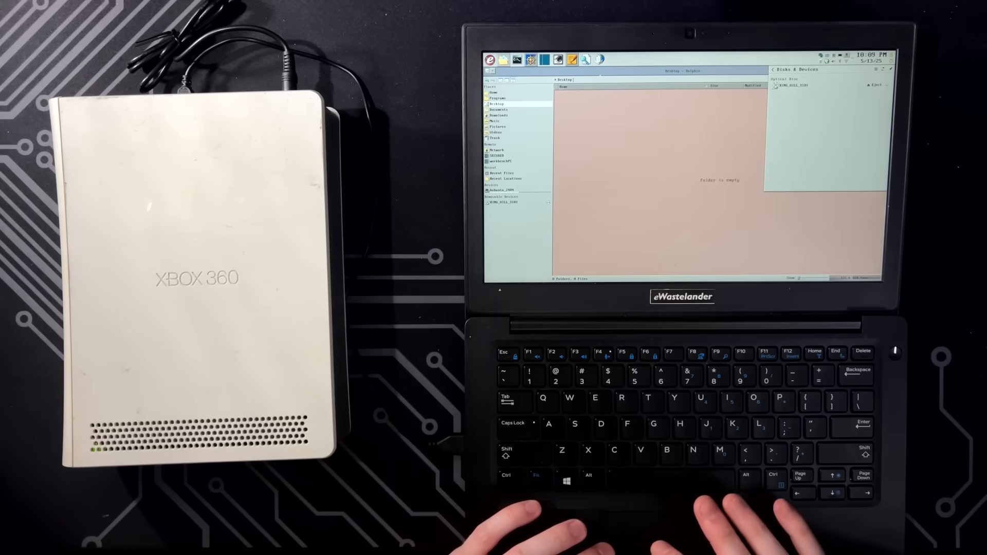
# Launch VLC media player from the top panel launcher, showing an empty playlist
pyautogui.click(610, 59)
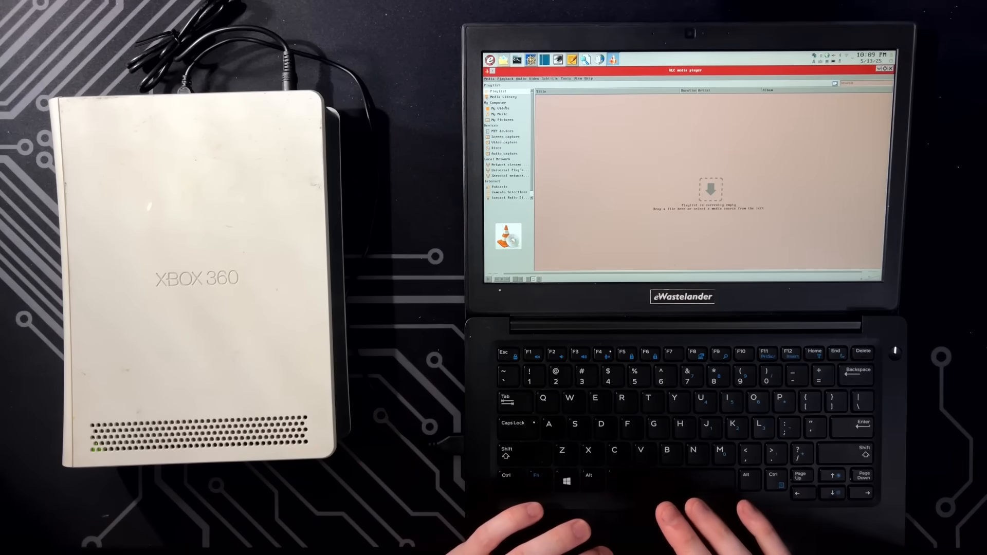